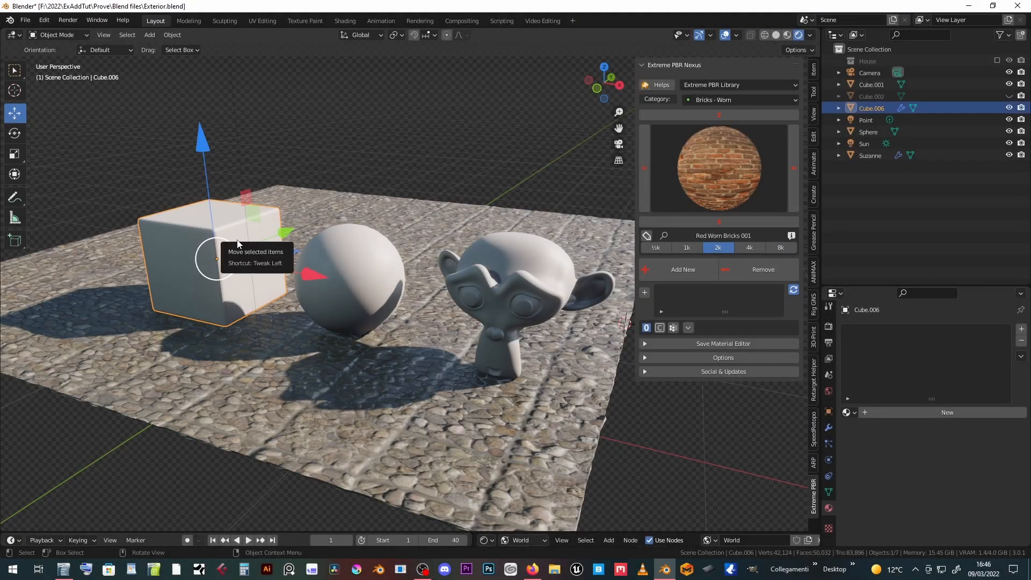
Step: Add the Red Worn Bricks 001 material from the Extreme PBR preview grid to the cube at 2k
{"action": "left_click", "coordinate": [718, 168]}
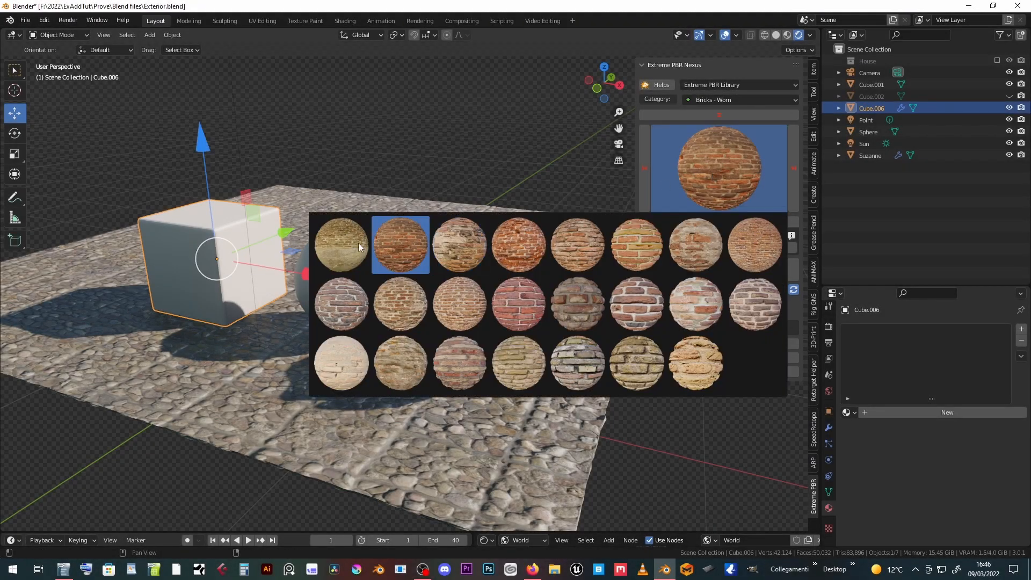
{"action": "left_click", "coordinate": [341, 245]}
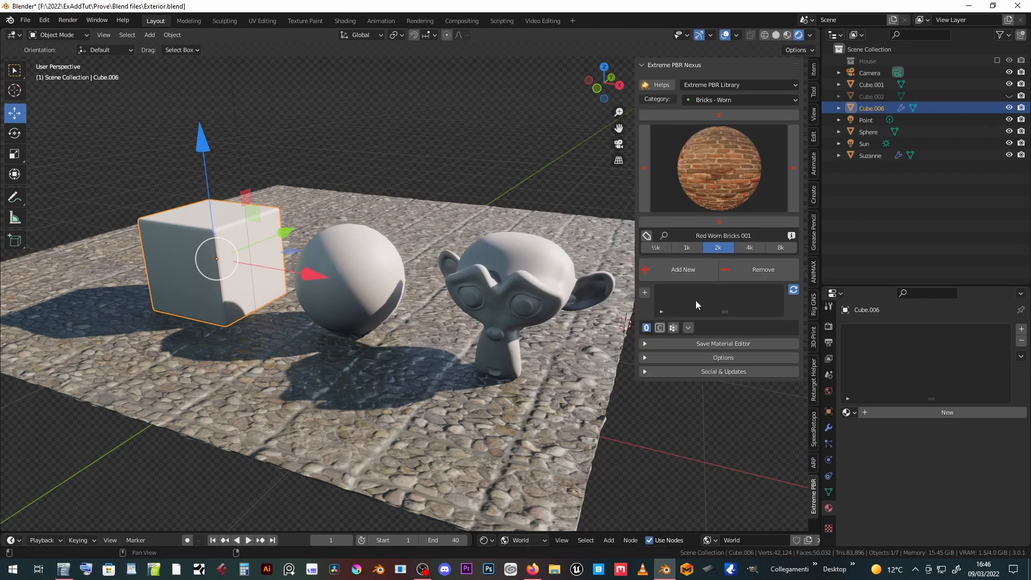
{"action": "left_click", "coordinate": [683, 269]}
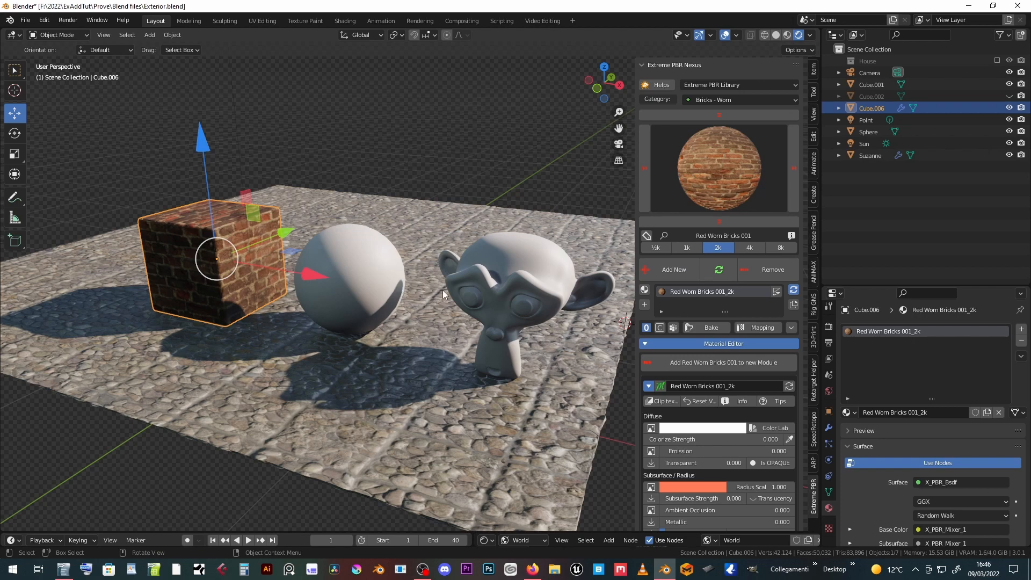
Step: Select the sphere and Suzanne with the cube as source and link its brick material to them
{"action": "left_click", "coordinate": [351, 279]}
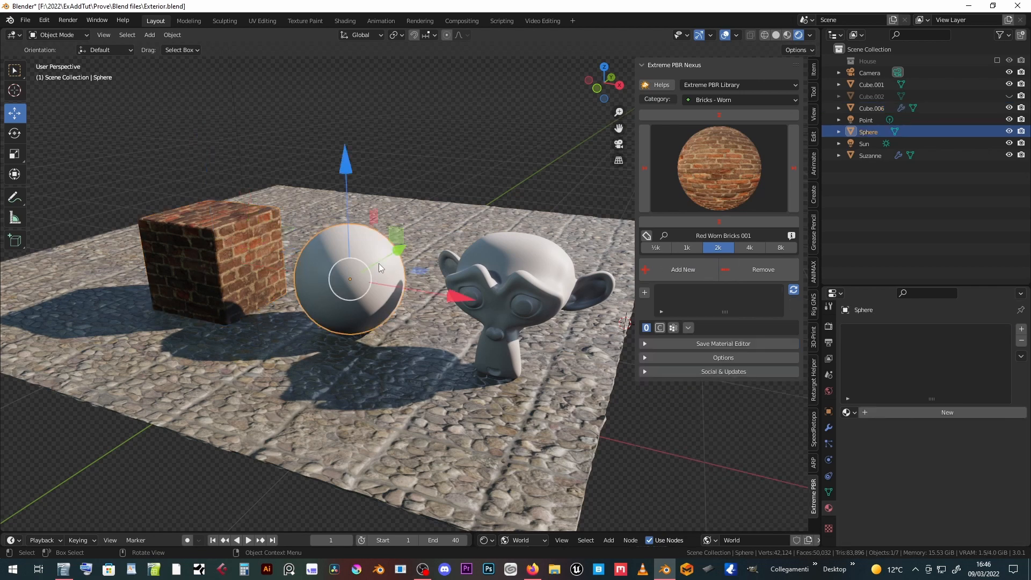
{"action": "left_click", "coordinate": [493, 297]}
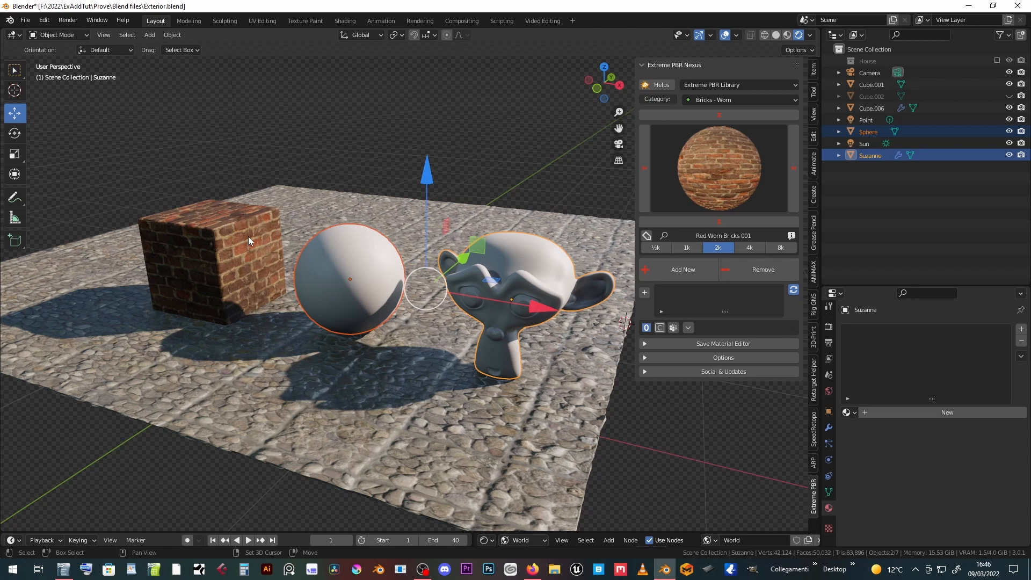
{"action": "left_click", "coordinate": [864, 143]}
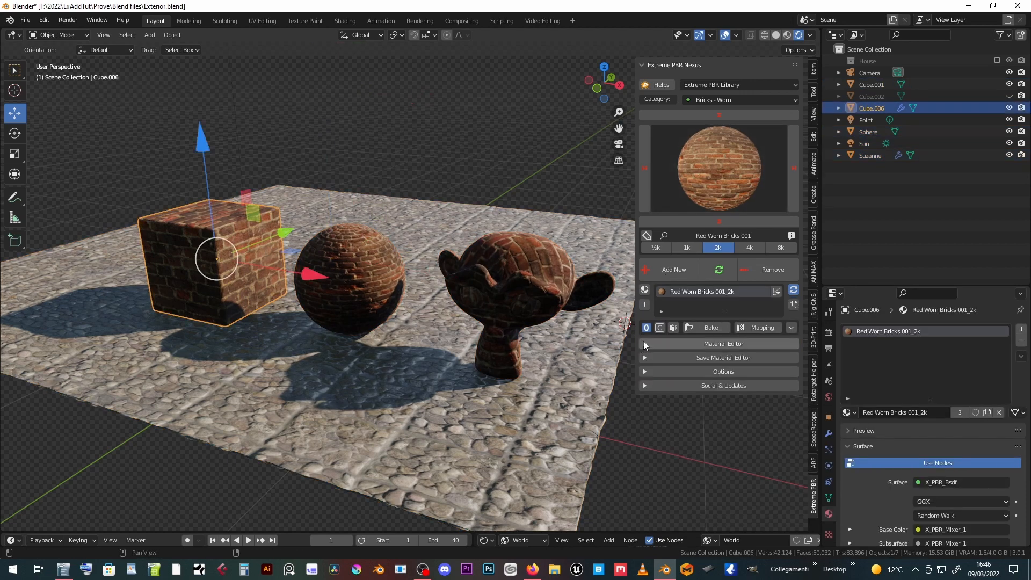
Step: Expand the Material Editor settings and close the Diffuse Texture Manager with OK
{"action": "left_click", "coordinate": [722, 343]}
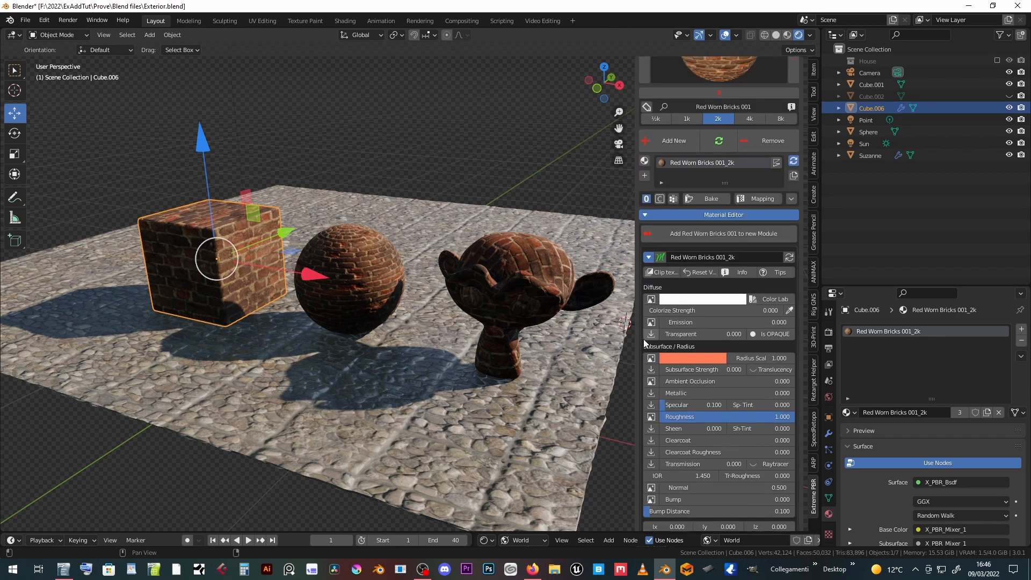
{"action": "mouse_move", "coordinate": [651, 321]}
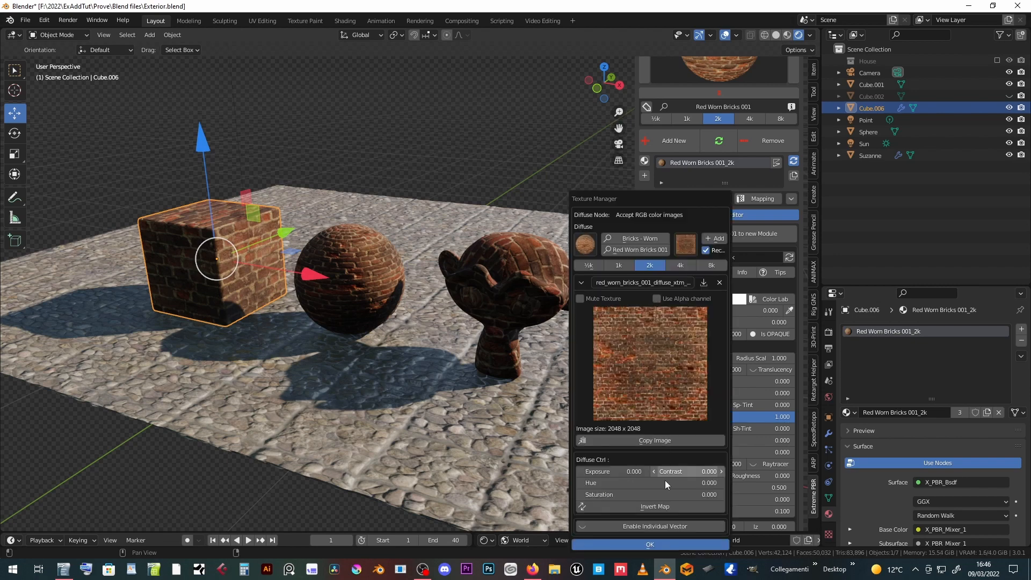
{"action": "left_click", "coordinate": [649, 544]}
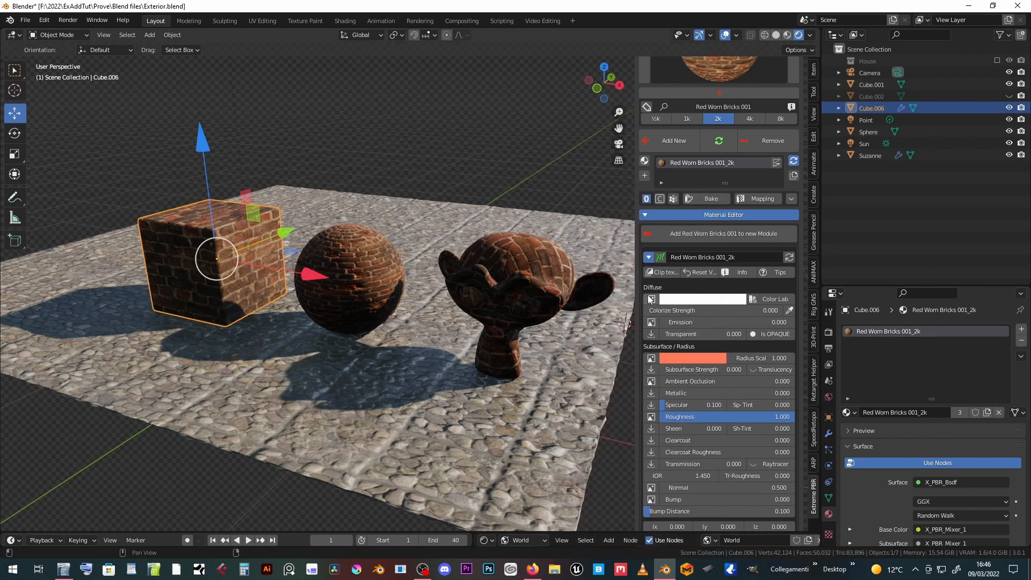
{"action": "mouse_move", "coordinate": [651, 299]}
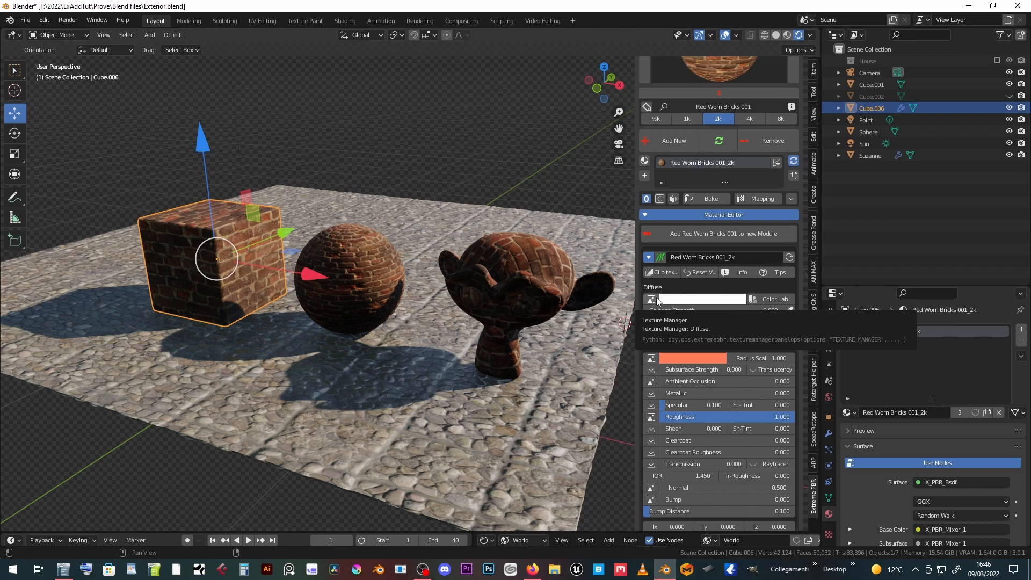
Step: Tint the bricks RAL 2007 Luminous bright orange via Color Lab
{"action": "left_click", "coordinate": [694, 300]}
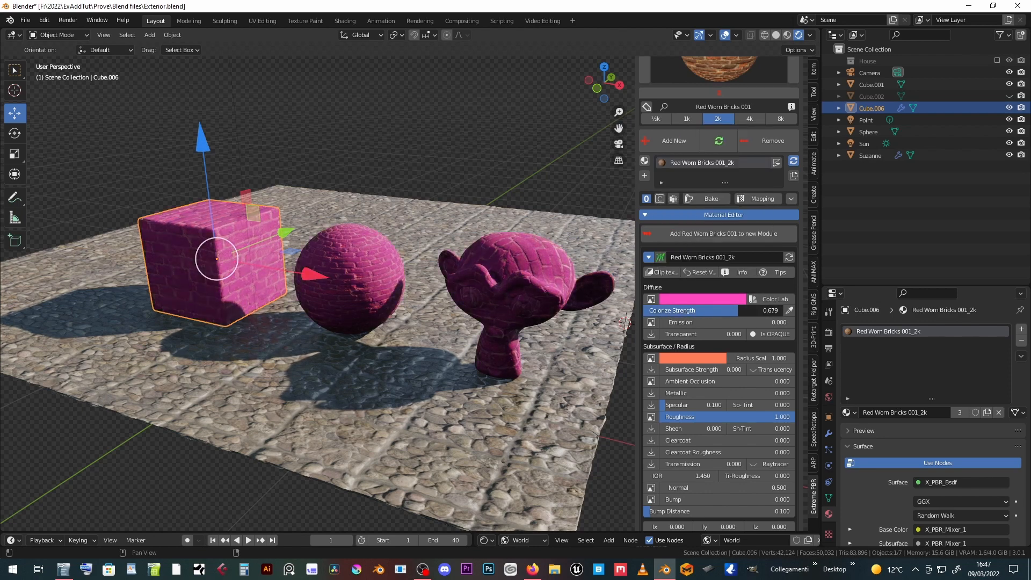
{"action": "left_click", "coordinate": [760, 298]}
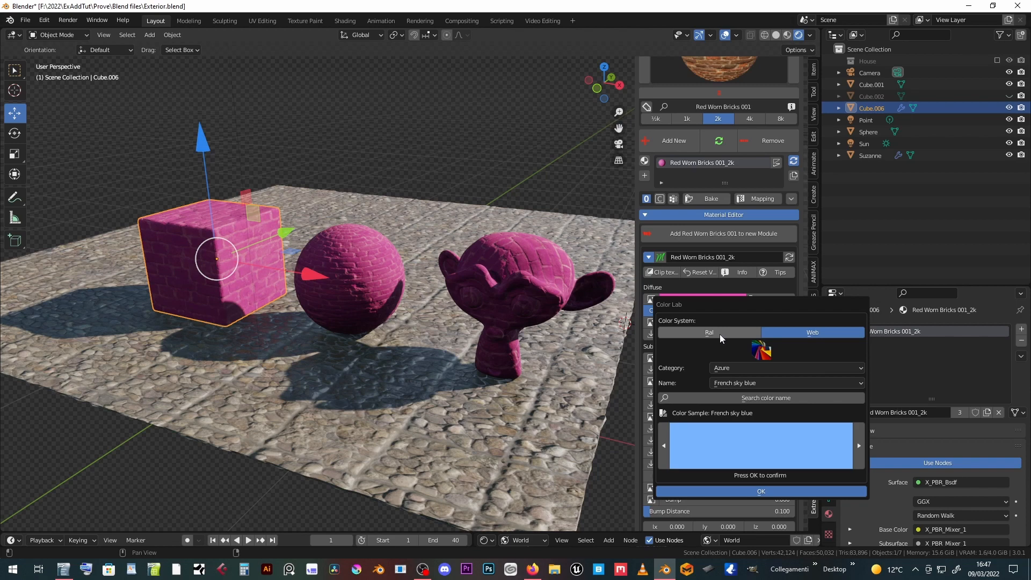
{"action": "left_click", "coordinate": [787, 368]}
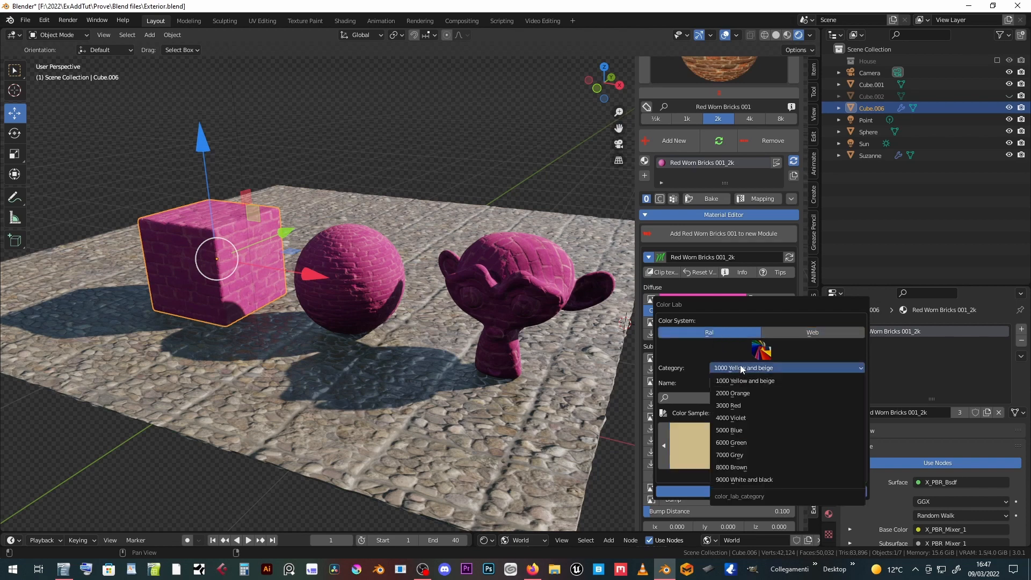
{"action": "left_click", "coordinate": [731, 394]}
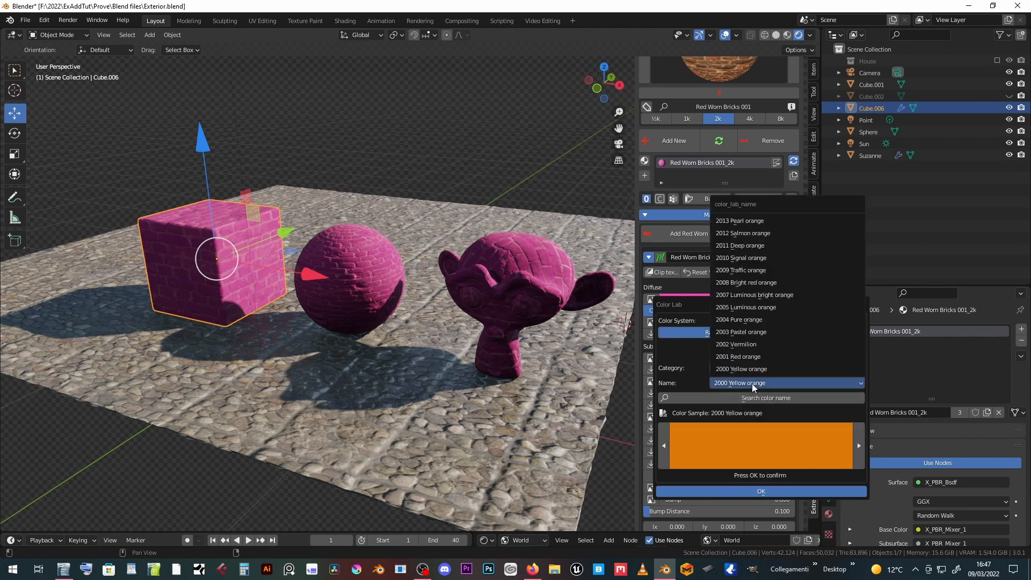
{"action": "left_click", "coordinate": [756, 295]}
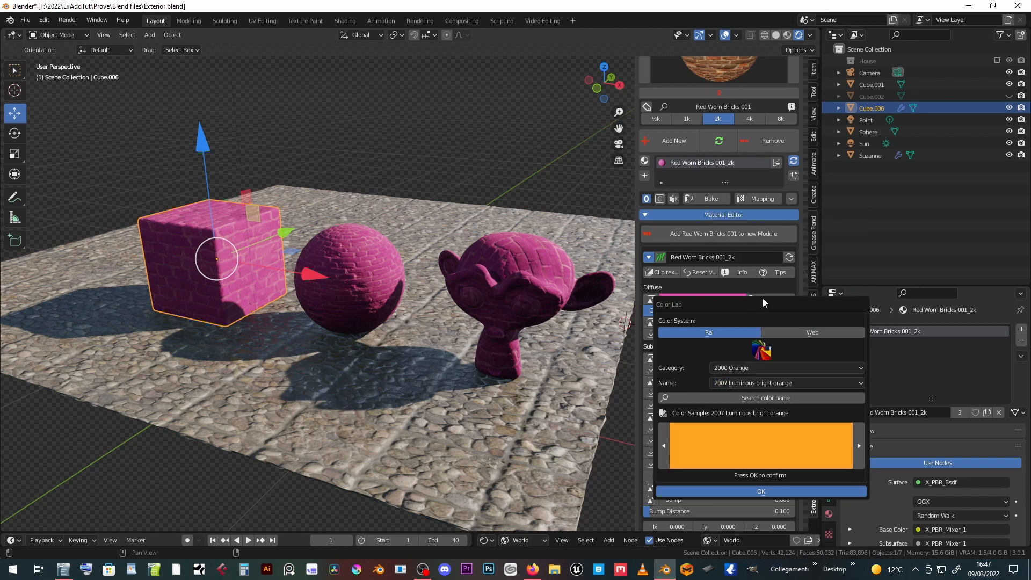
{"action": "left_click", "coordinate": [761, 491]}
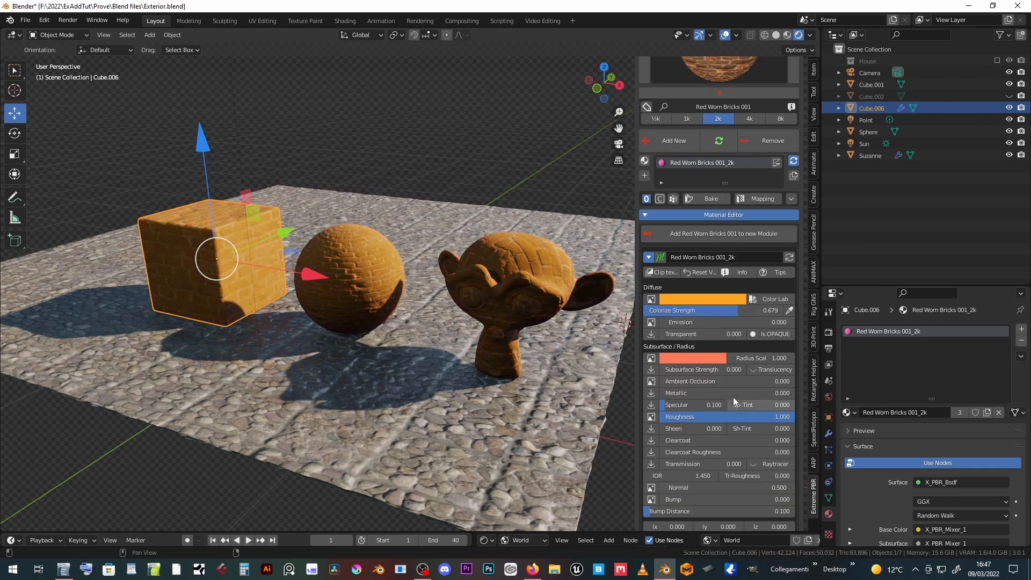
Step: Change the Color Lab tint to Web system Green category, Mint green
{"action": "left_click", "coordinate": [775, 300]}
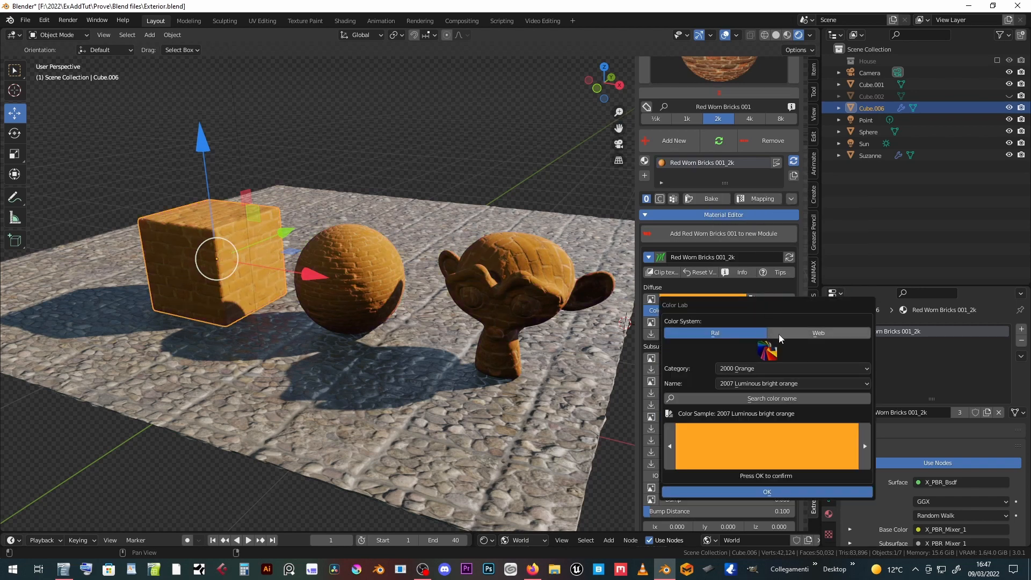
{"action": "left_click", "coordinate": [792, 384]}
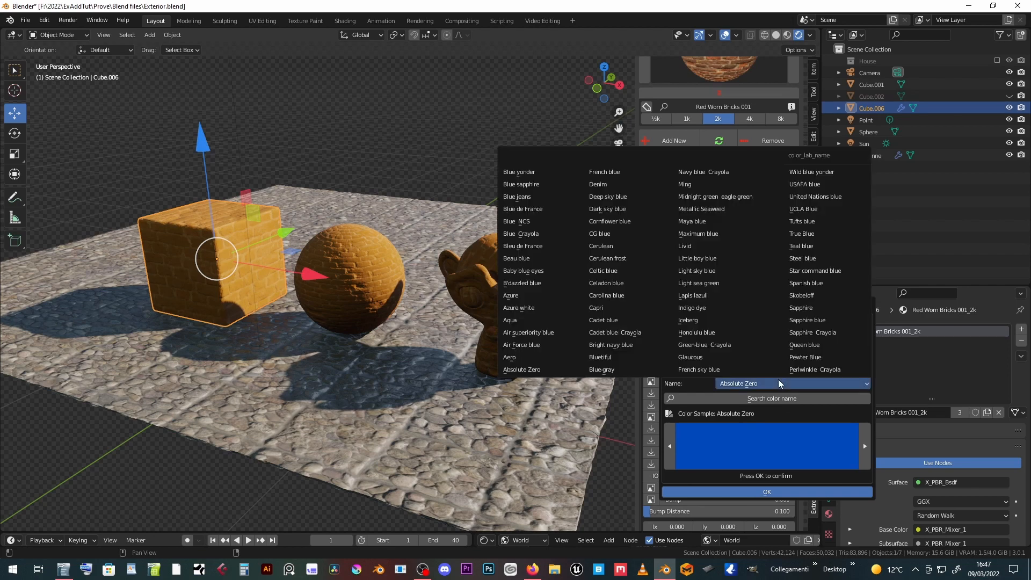
{"action": "left_click", "coordinate": [704, 345]}
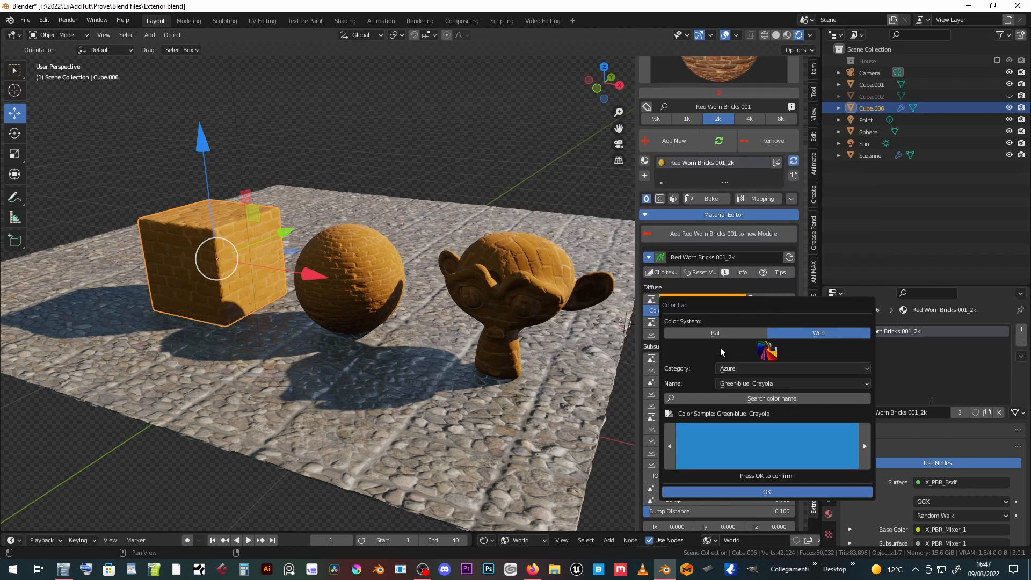
{"action": "left_click", "coordinate": [792, 369]}
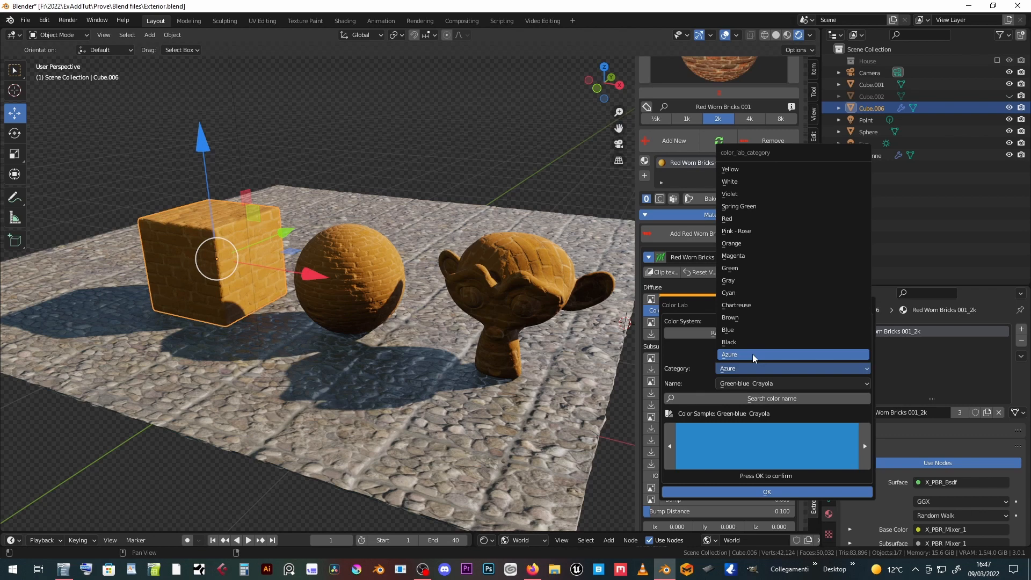
{"action": "left_click", "coordinate": [730, 267]}
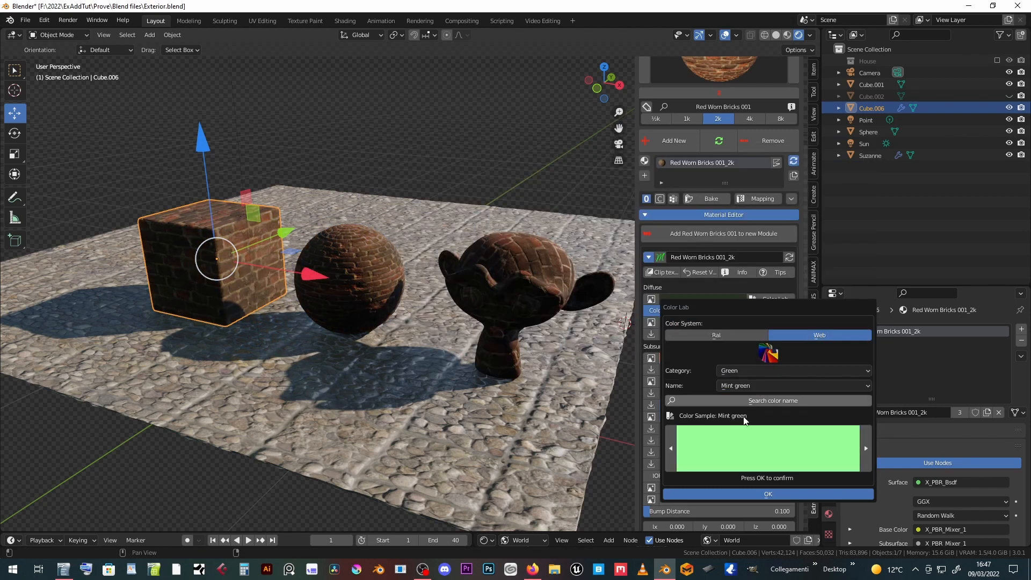
{"action": "left_click", "coordinate": [767, 495]}
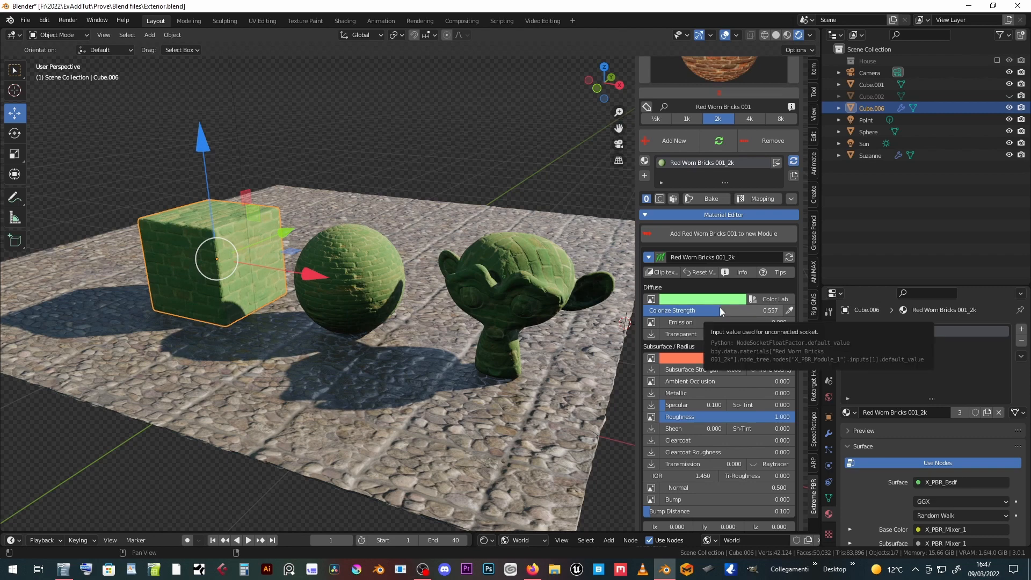
{"action": "mouse_move", "coordinate": [691, 312]}
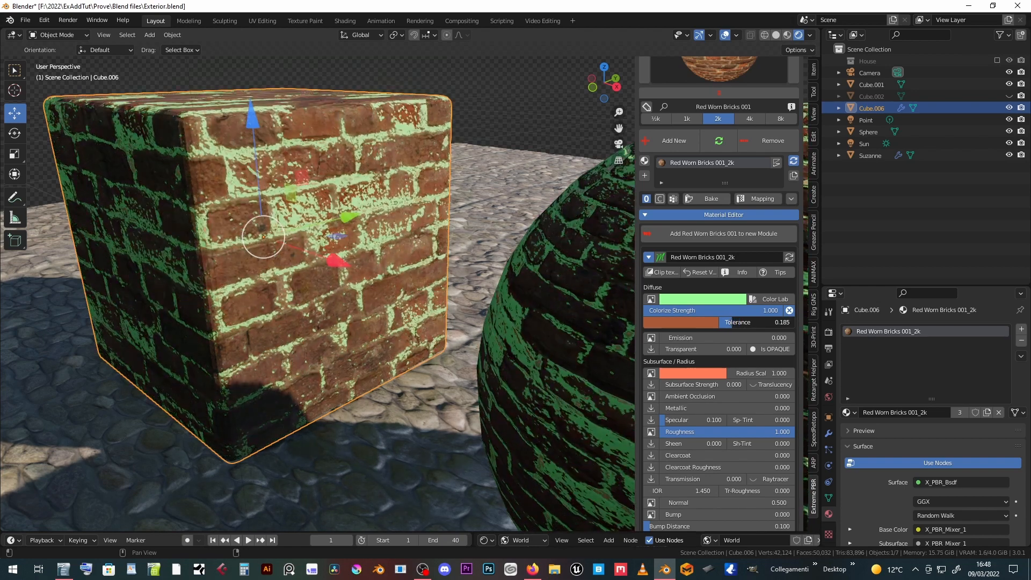
{"action": "mouse_move", "coordinate": [737, 320]}
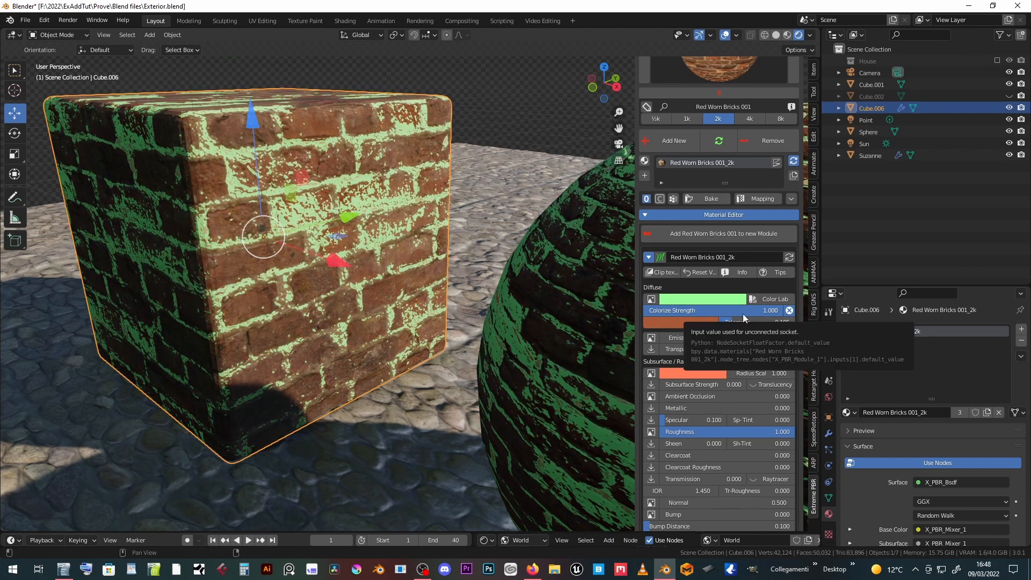
{"action": "mouse_move", "coordinate": [788, 311]}
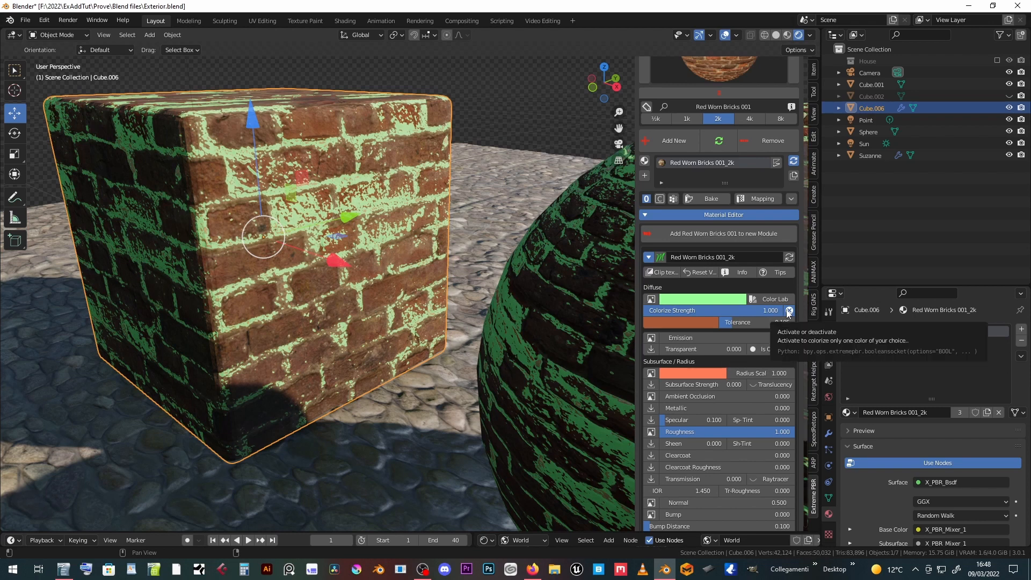
Step: Deactivate the single-colour Tolerance toggle so colorizing no longer targets one colour
{"action": "left_click", "coordinate": [789, 310]}
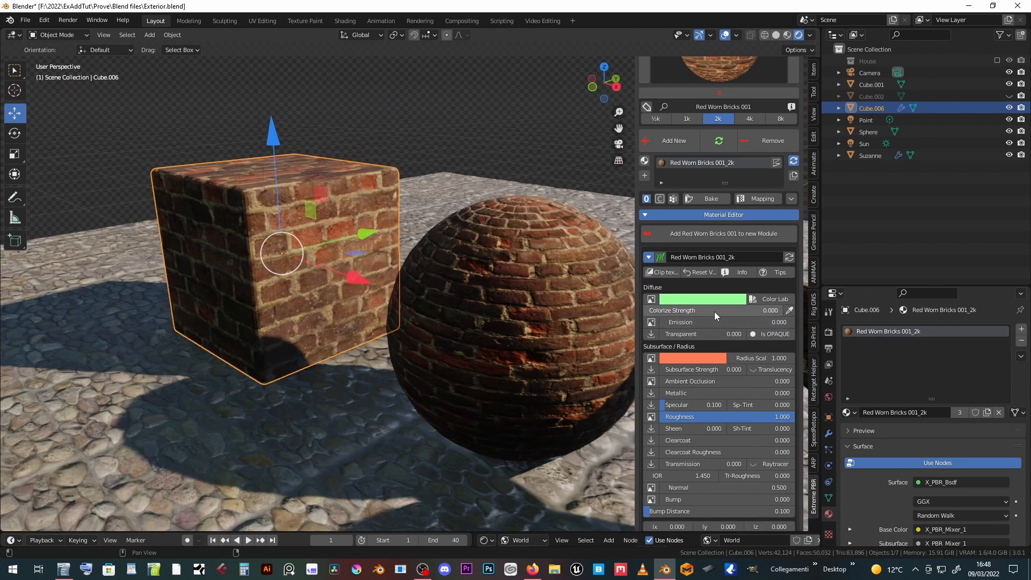
{"action": "mouse_move", "coordinate": [717, 312]}
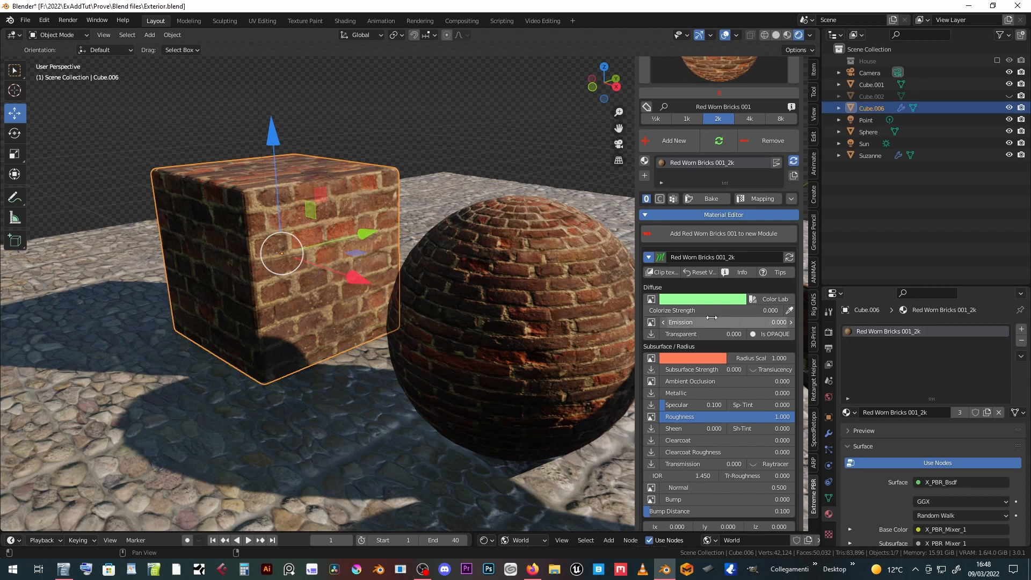
Step: Raise Transparent to about 0.06 with Alpha Blend, then return the material to opaque
{"action": "left_click", "coordinate": [652, 321]}
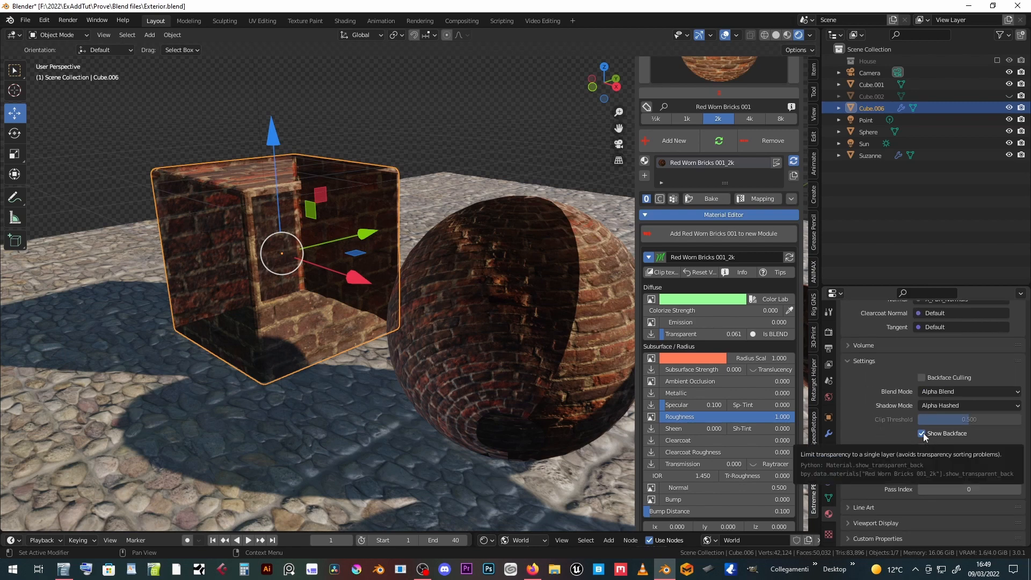
{"action": "left_click", "coordinate": [921, 433]}
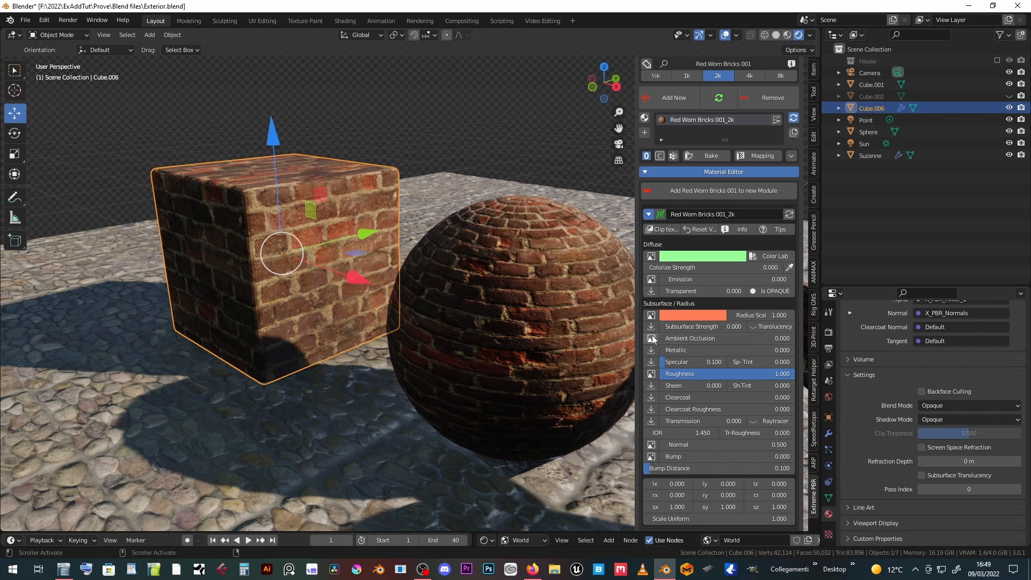
Step: Bring up the Texture Manager for the brick roughness map
{"action": "left_click", "coordinate": [651, 338]}
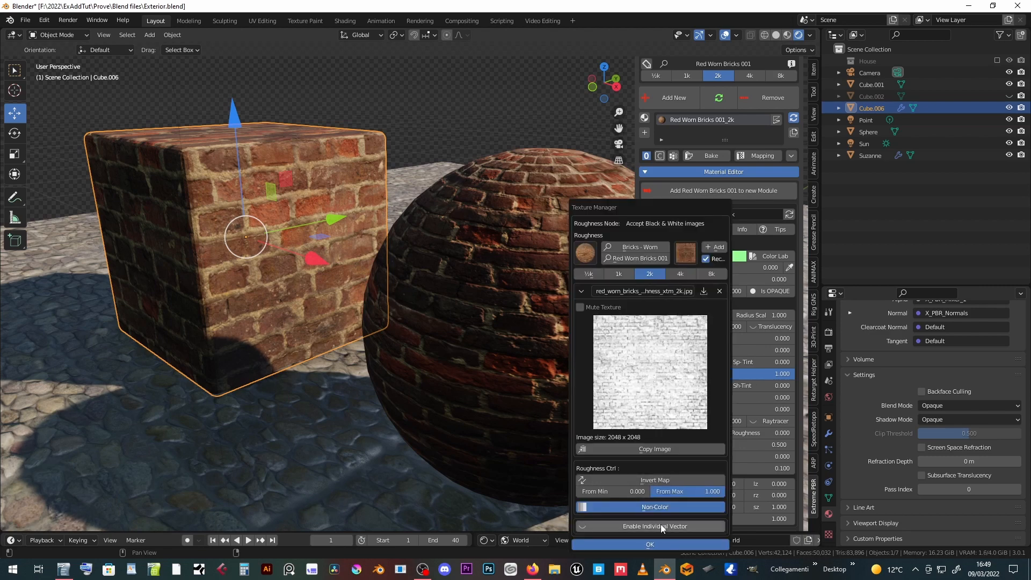
Step: Close the roughness Texture Manager and set Metallic 0.012, Specular 0.378, Roughness 0.667
{"action": "left_click", "coordinate": [650, 543]}
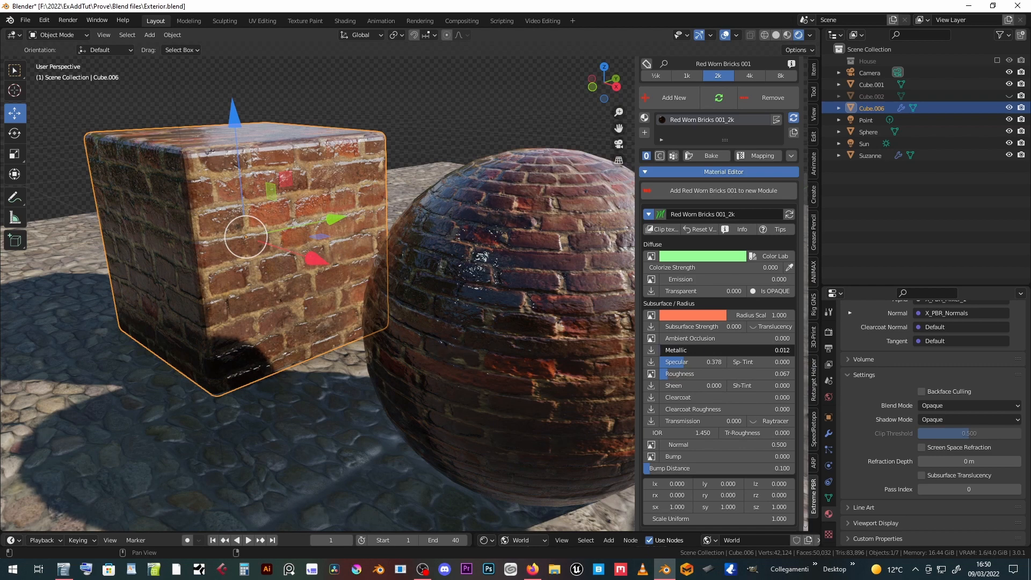
{"action": "left_click", "coordinate": [756, 351]}
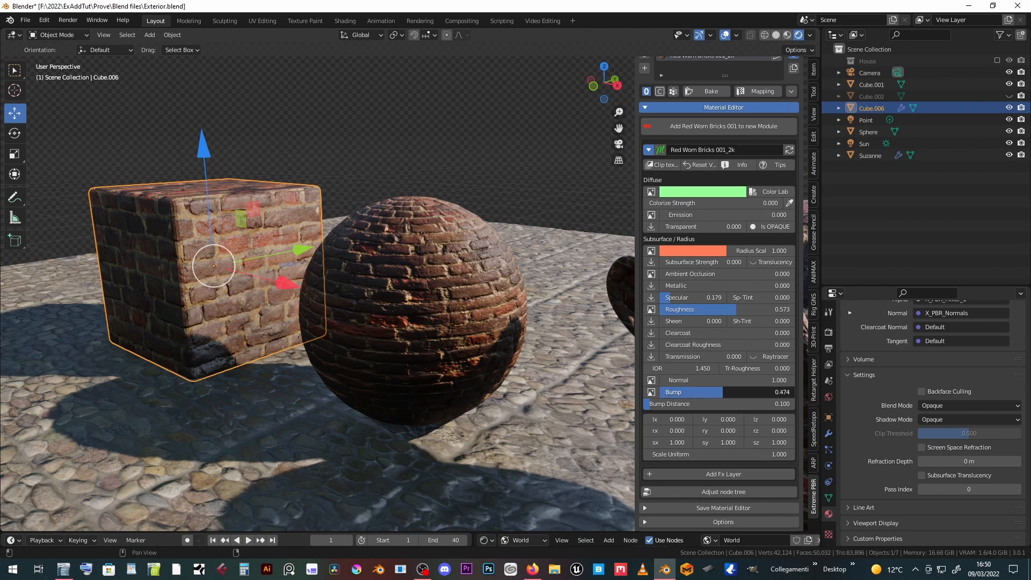
Step: Set Specular 0.179, Roughness 0.573, Normal 1.0 and Bump 0.474 on the bricks
{"action": "left_click", "coordinate": [715, 392]}
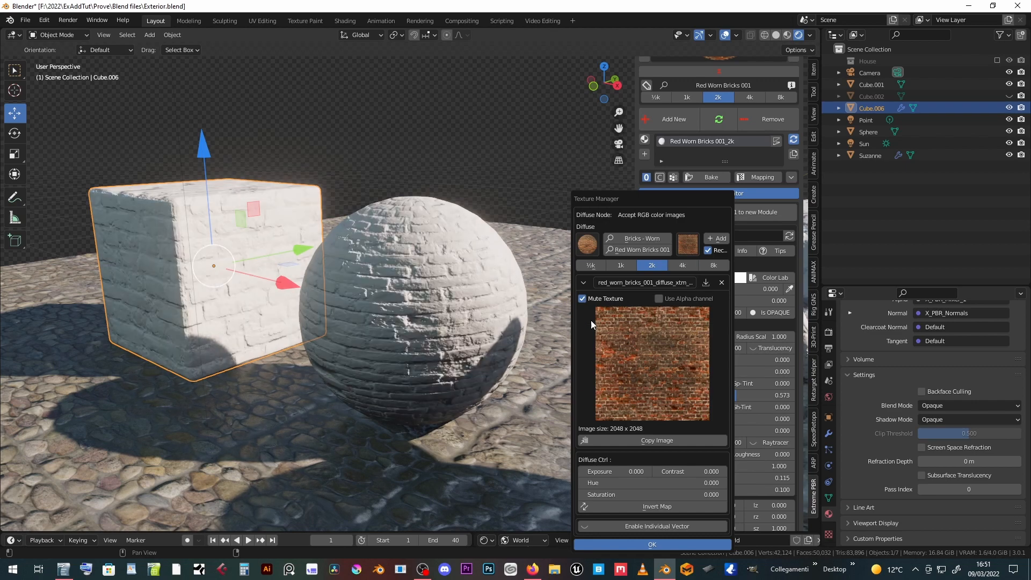
Step: Unmute the diffuse texture, test and reset Exposure, and enable Individual Vector mapping
{"action": "left_click", "coordinate": [581, 299]}
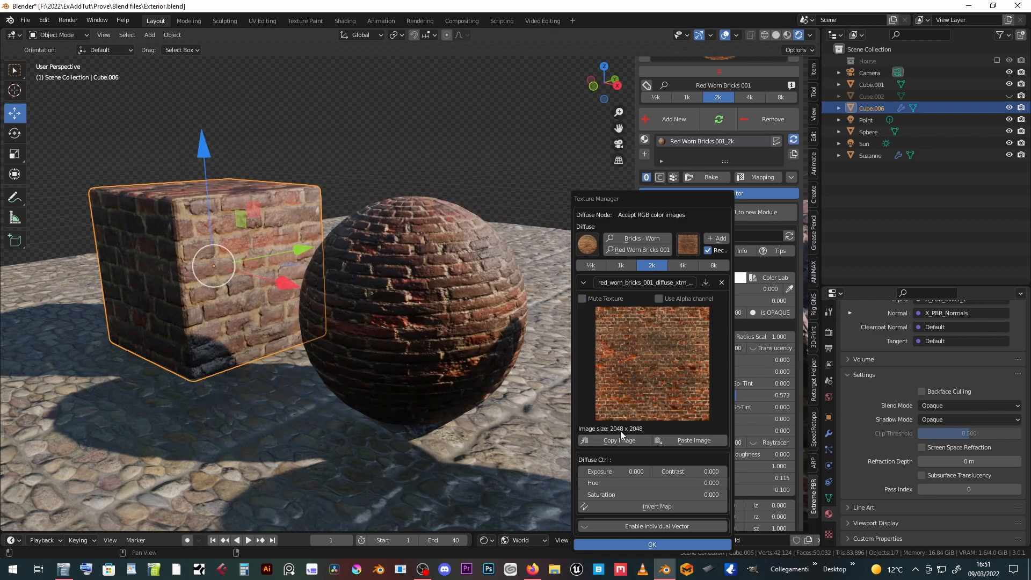
{"action": "left_click", "coordinate": [623, 471]}
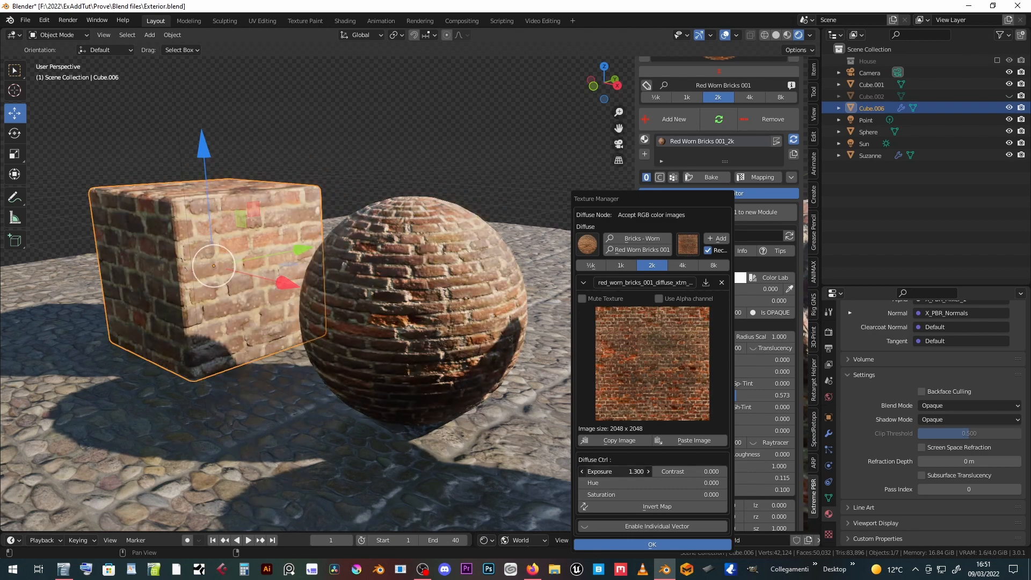
{"action": "left_click", "coordinate": [617, 471]}
{"action": "type", "text": "0.000"}
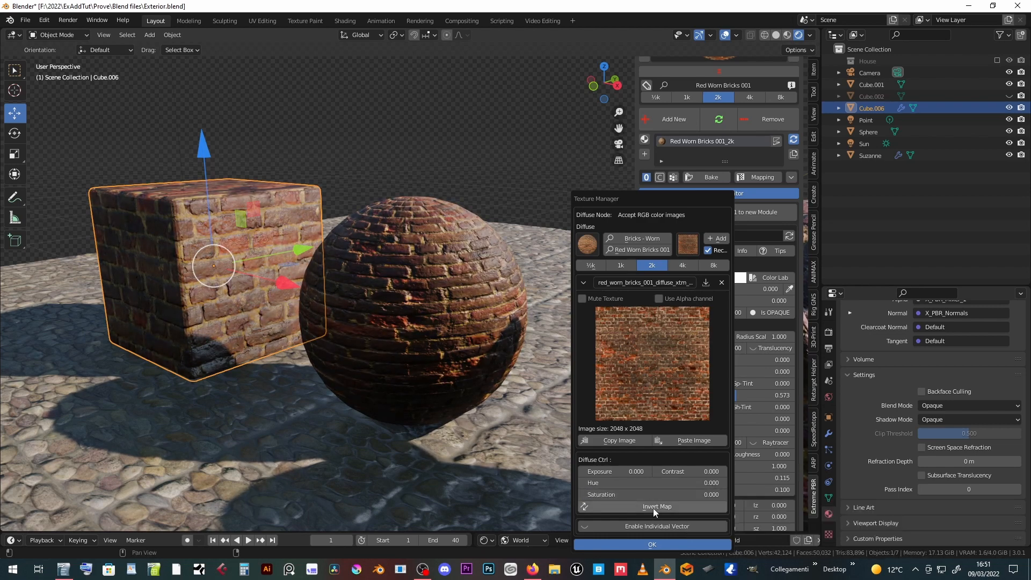
{"action": "left_click", "coordinate": [651, 527]}
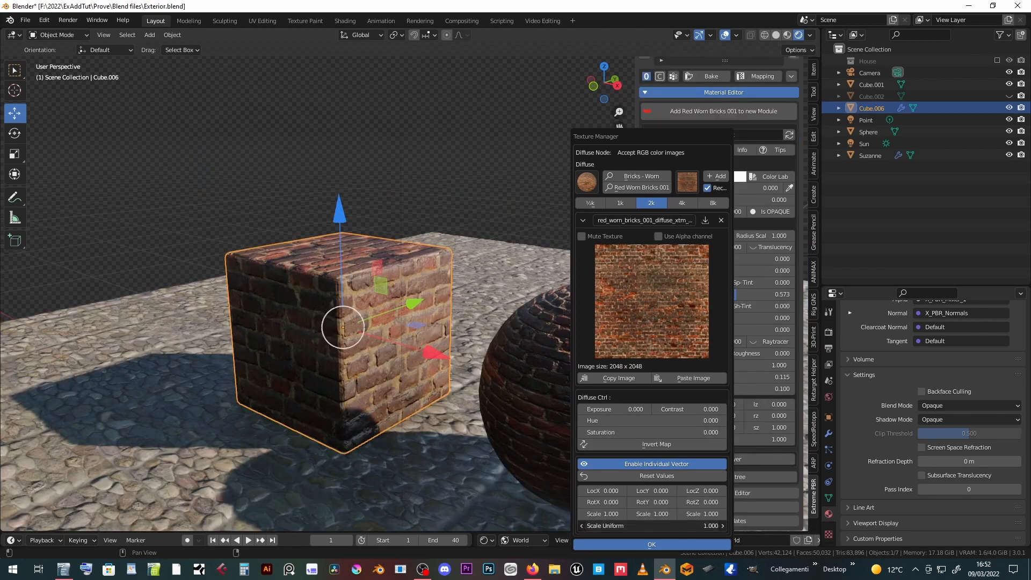